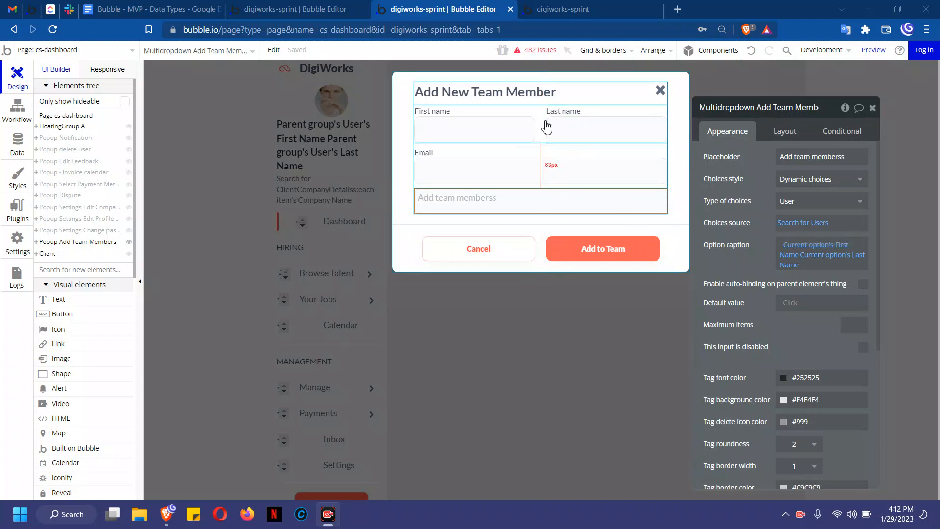
mouse_move(503, 178)
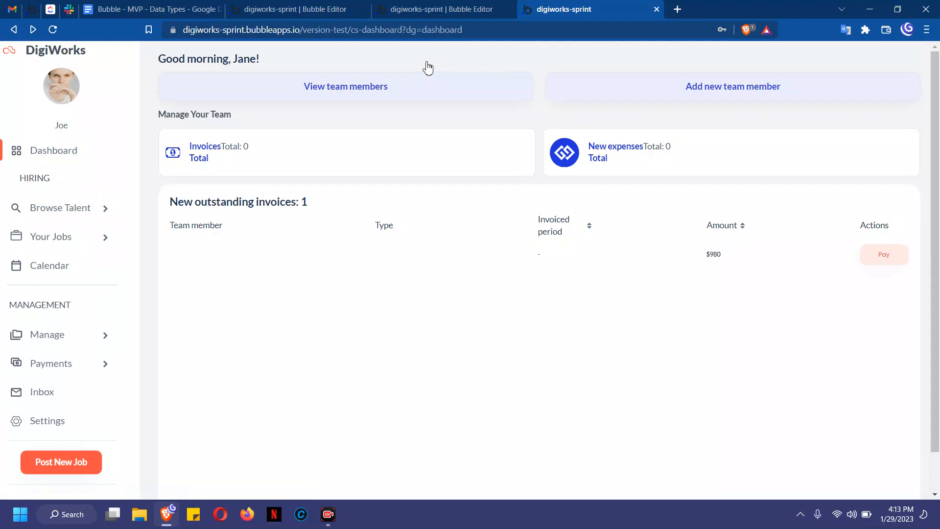
mouse_move(590, 114)
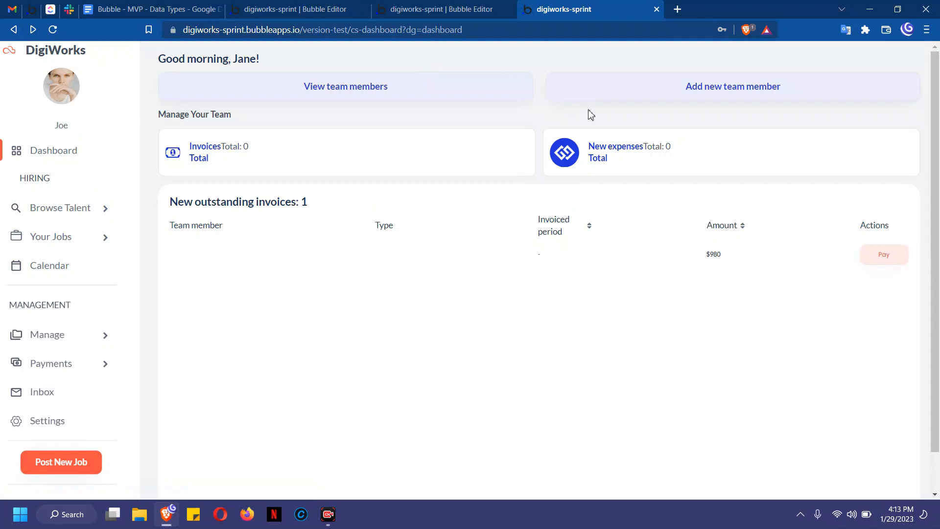
In the Add New Team Member popup, enter first name Monica and find no matching users
left_click(732, 86)
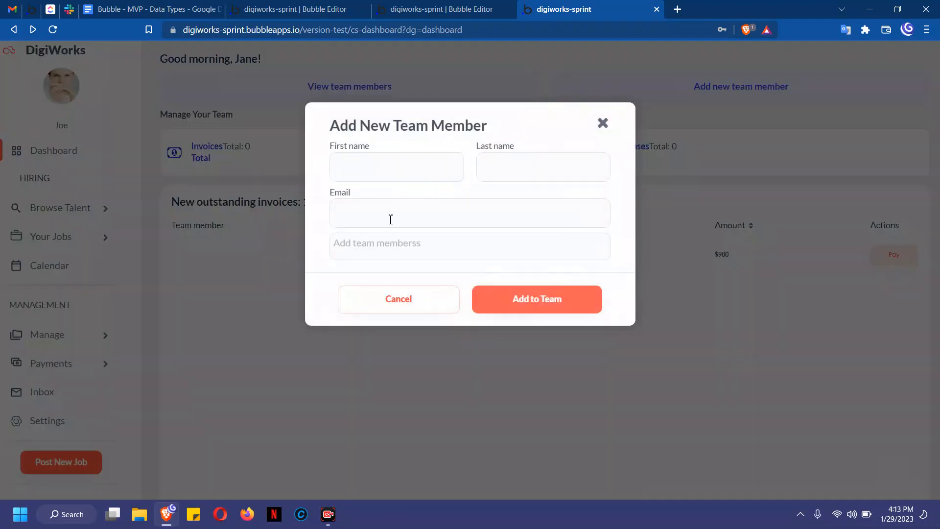
left_click(469, 246)
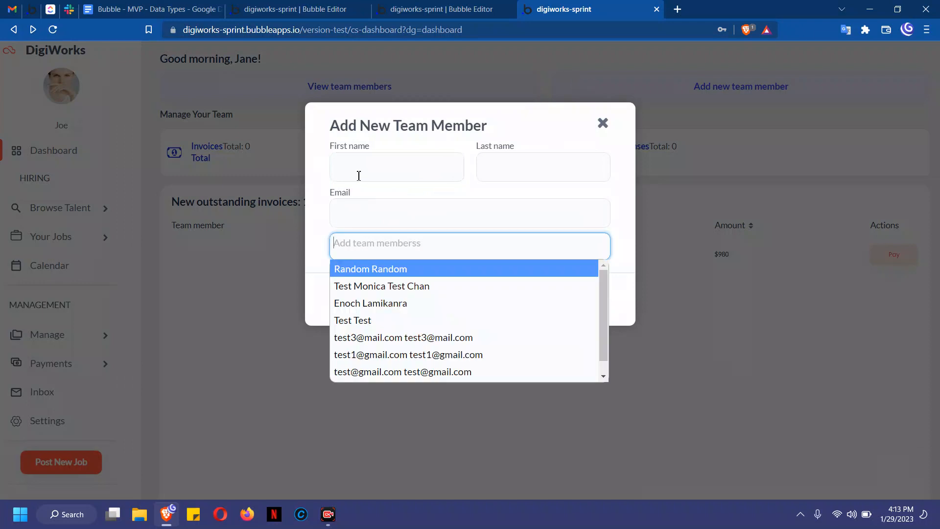
mouse_move(375, 151)
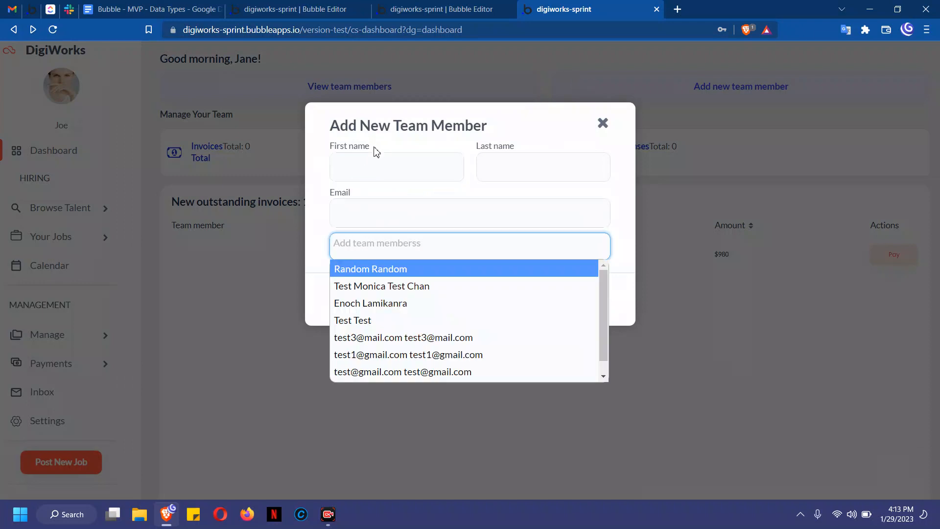
mouse_move(391, 354)
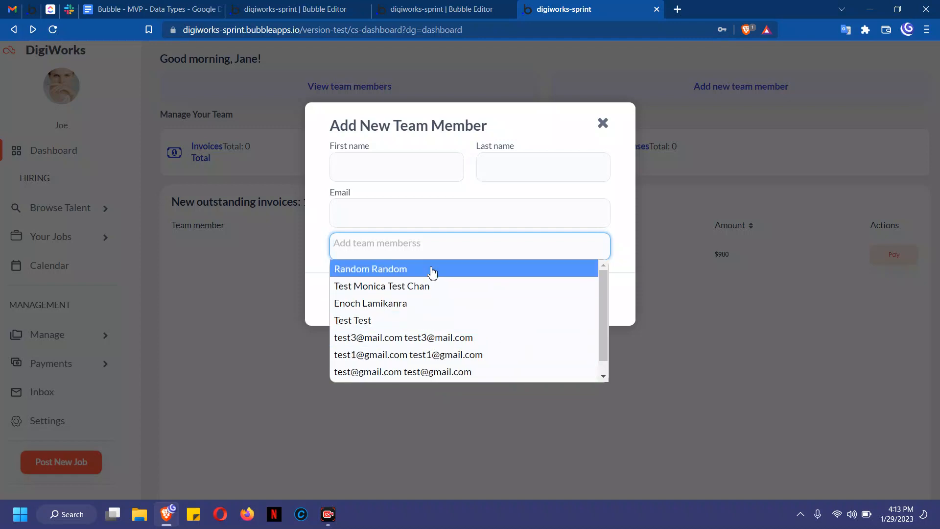
mouse_move(421, 281)
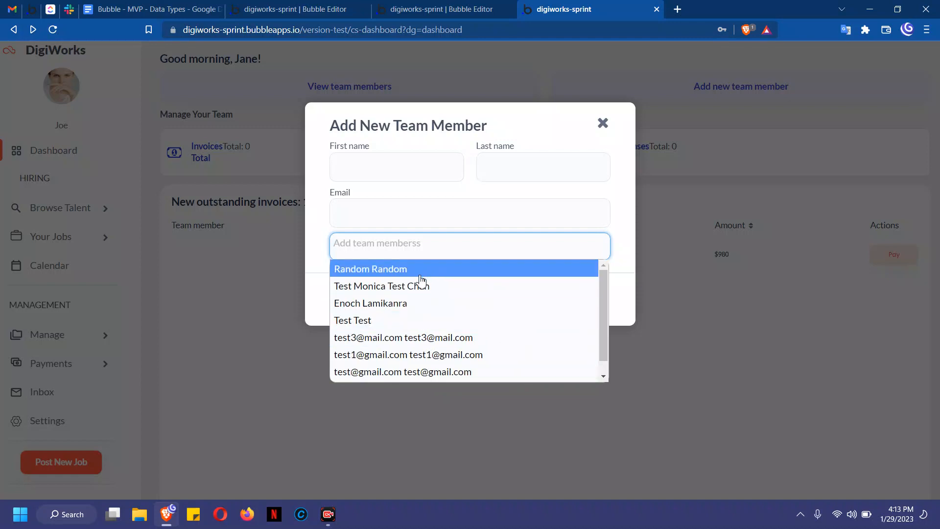
left_click(396, 167)
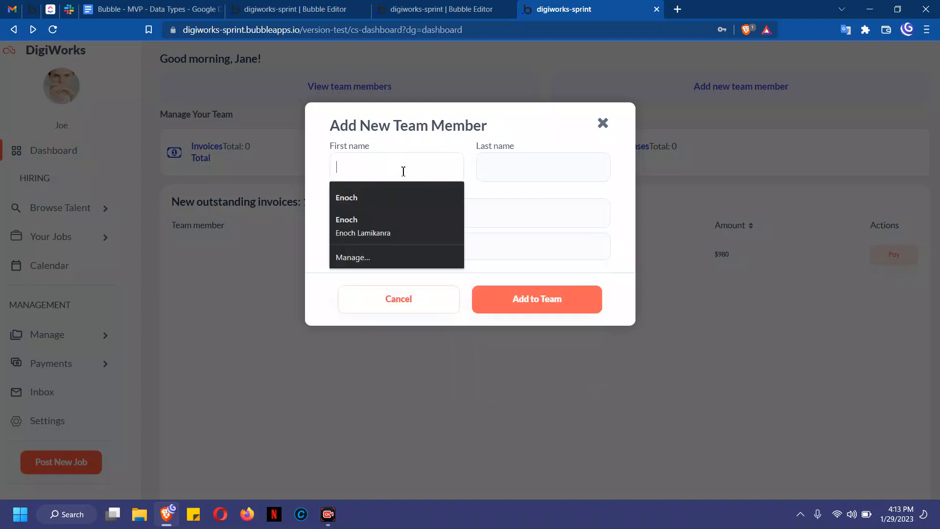
type("Monica")
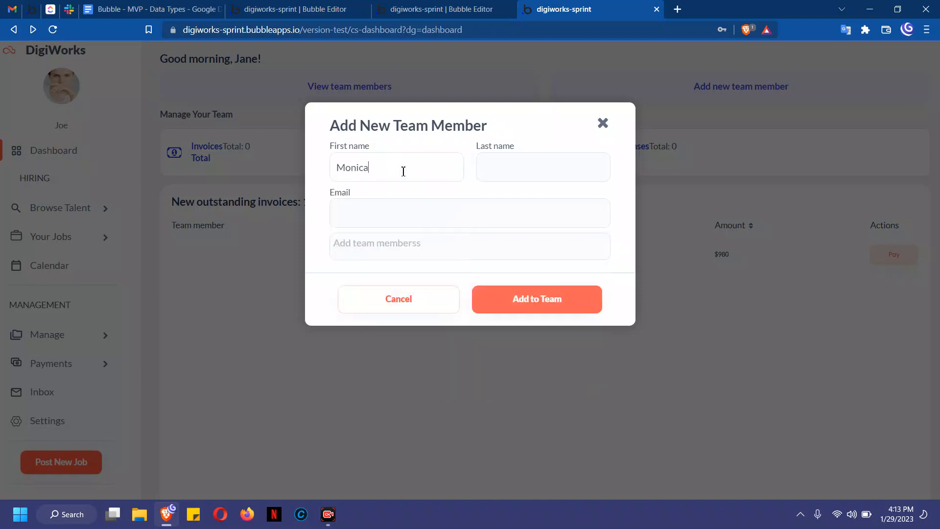
left_click(469, 245)
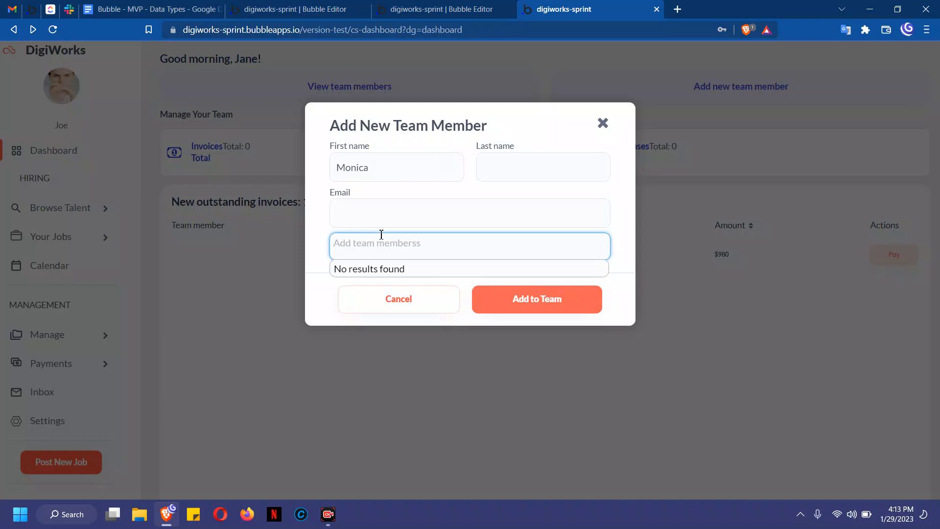
left_click(396, 167)
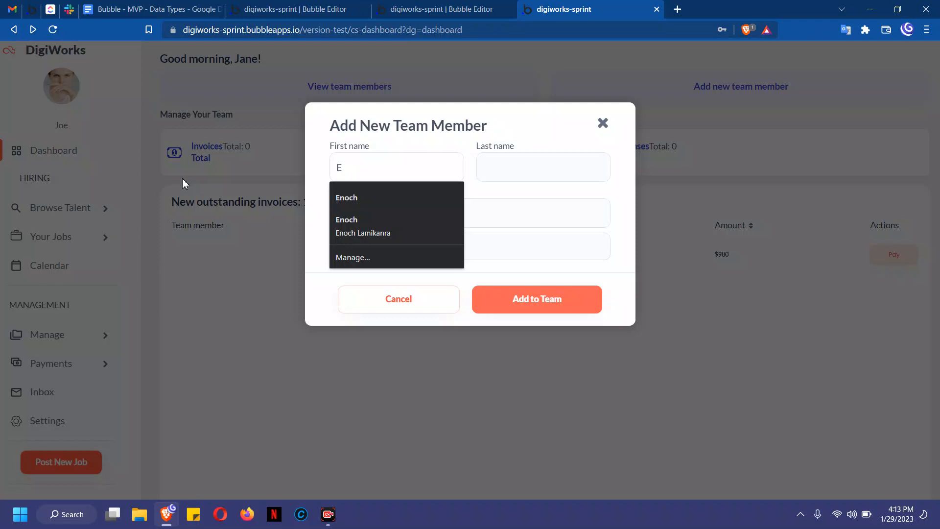
left_click(346, 204)
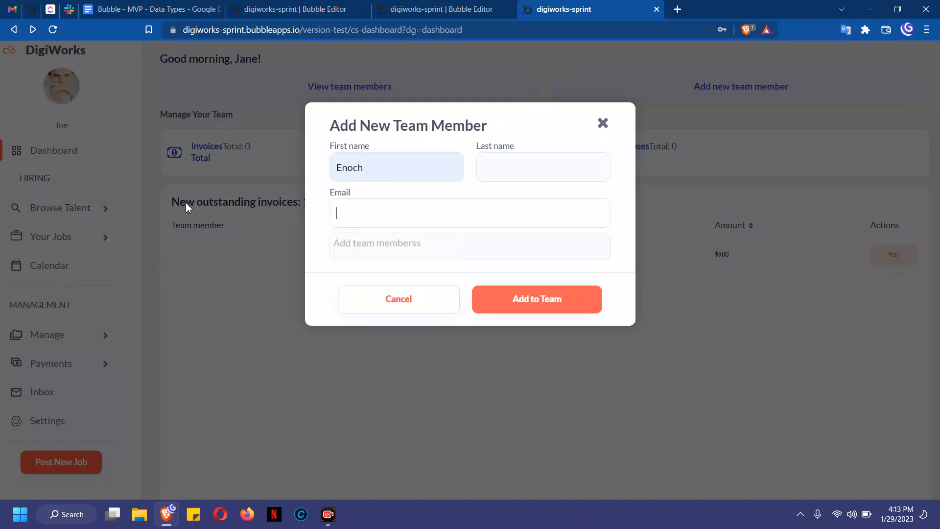
left_click(469, 246)
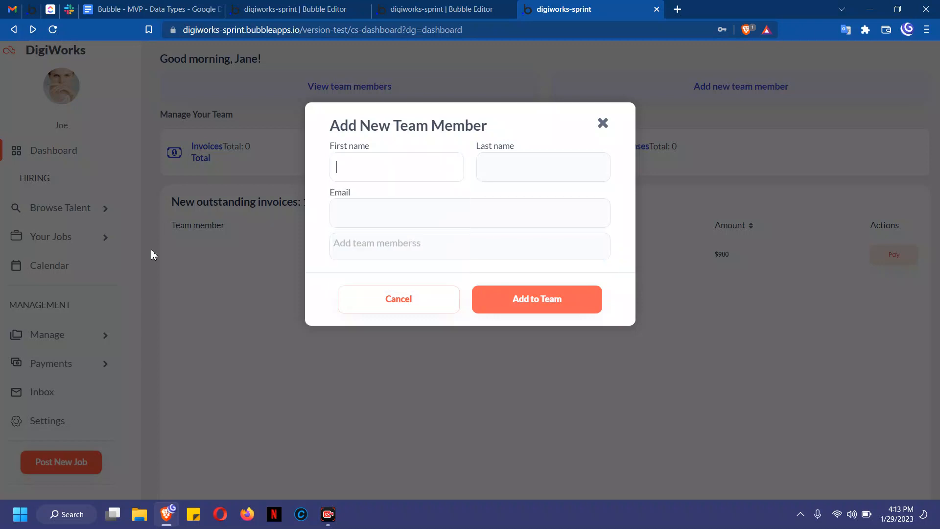
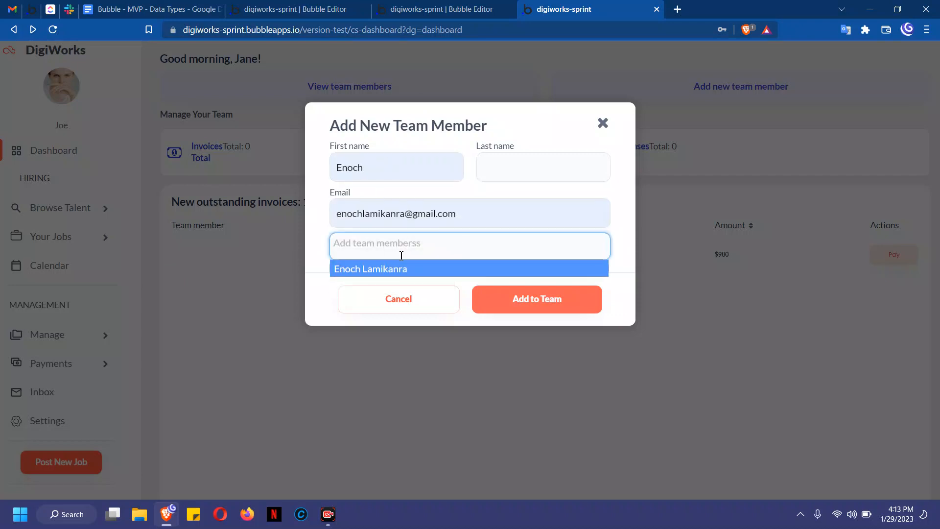
left_click(441, 9)
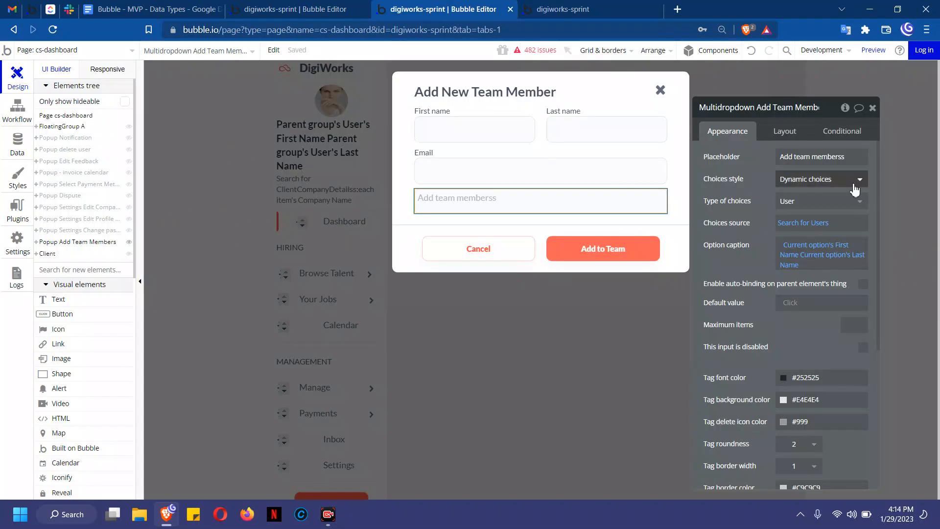
left_click(803, 222)
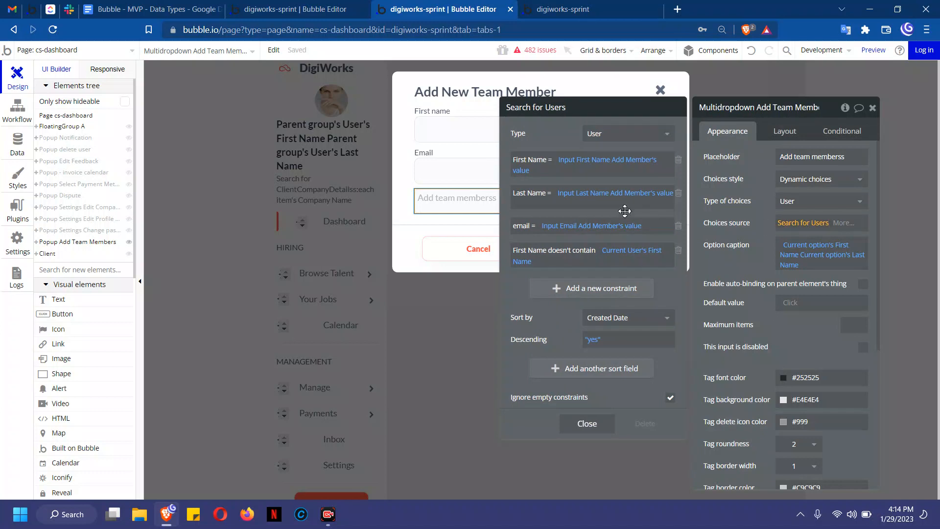
left_click(474, 129)
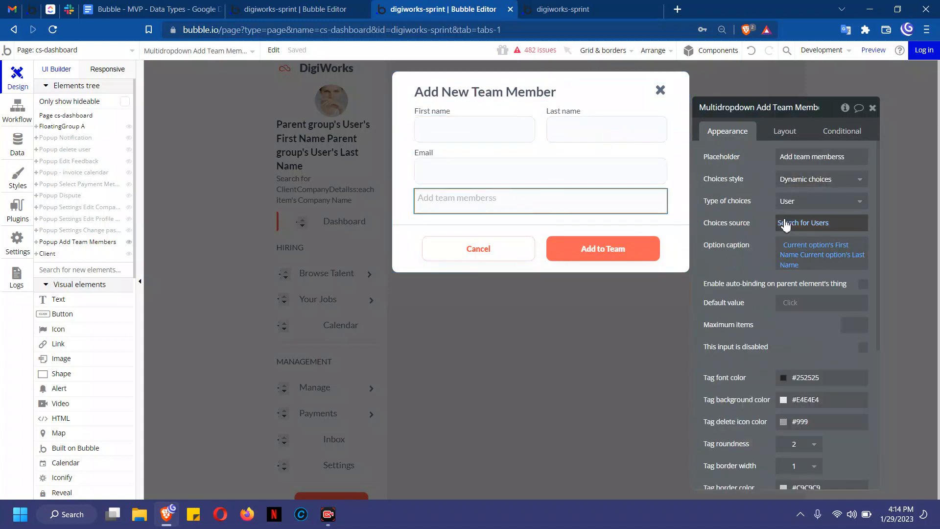
In the member list's user search, add a First Name constraint and try 'Add Member' as its value
left_click(803, 222)
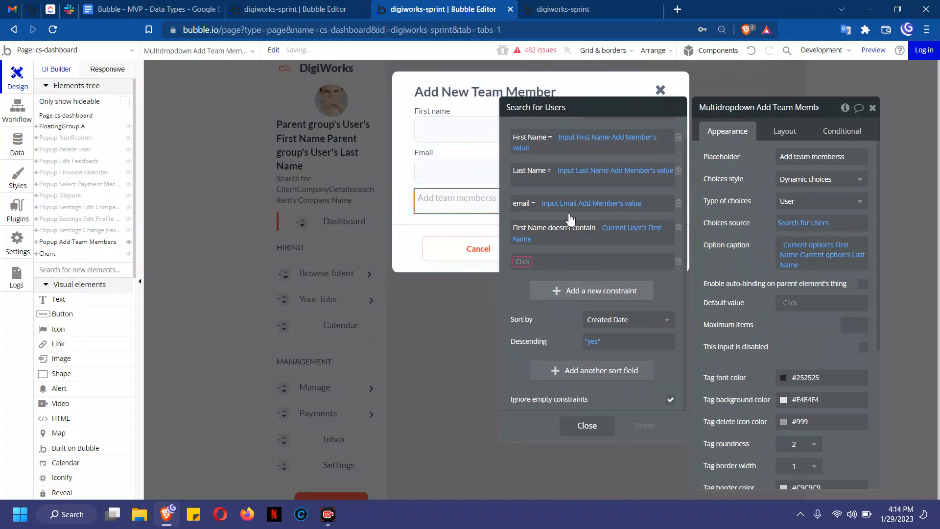
left_click(531, 262)
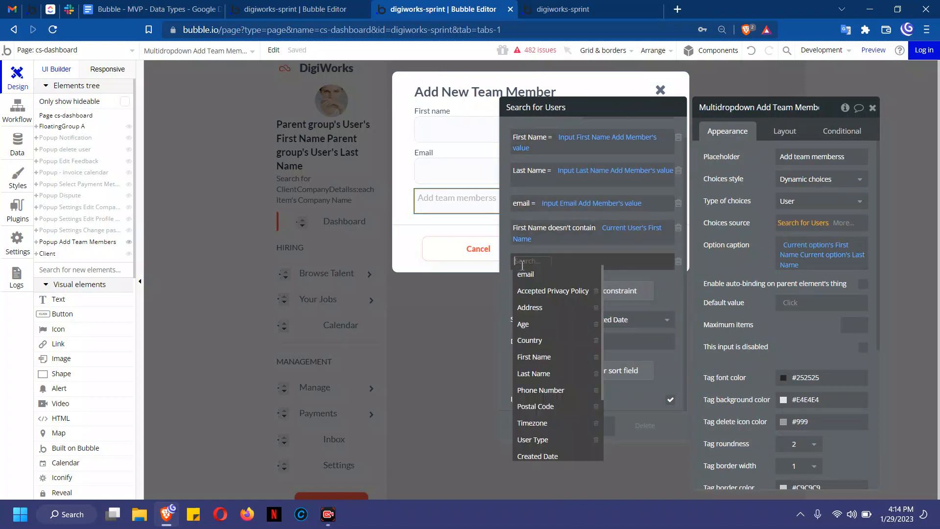
type("fi")
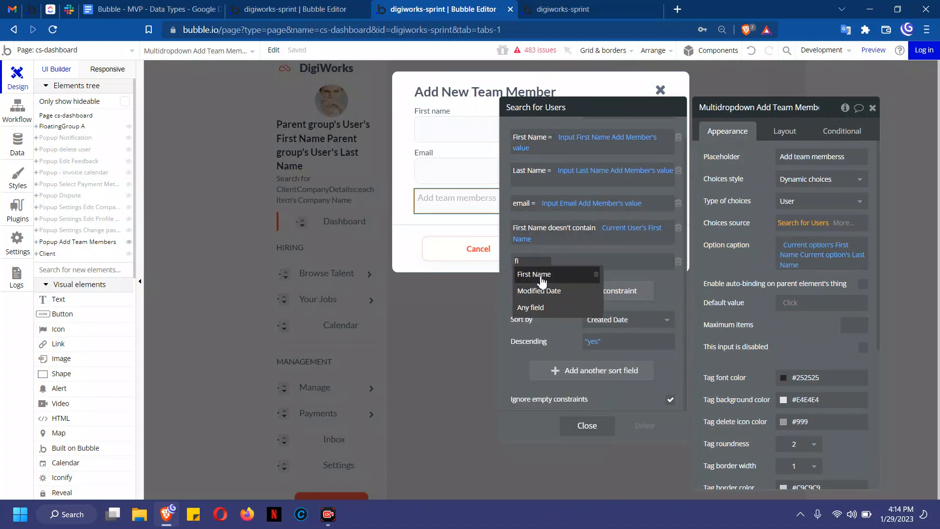
left_click(532, 274)
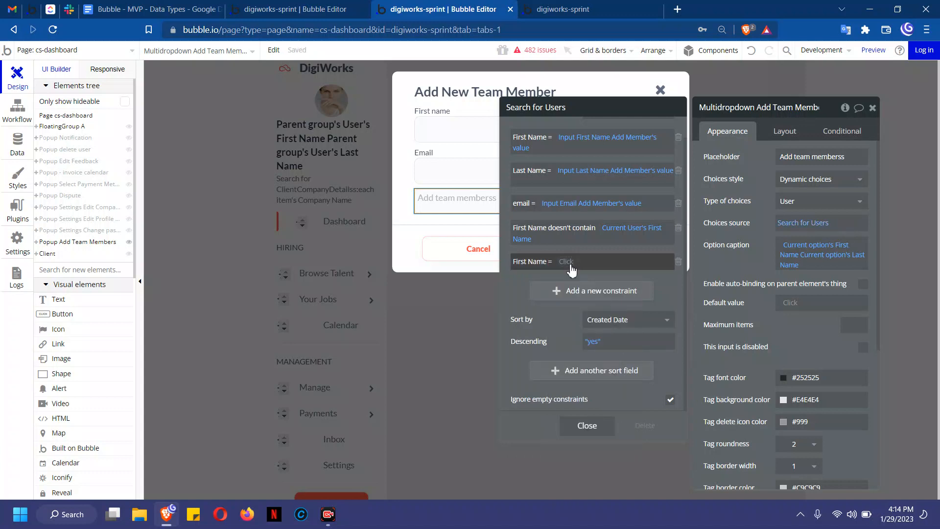
type("Add Member")
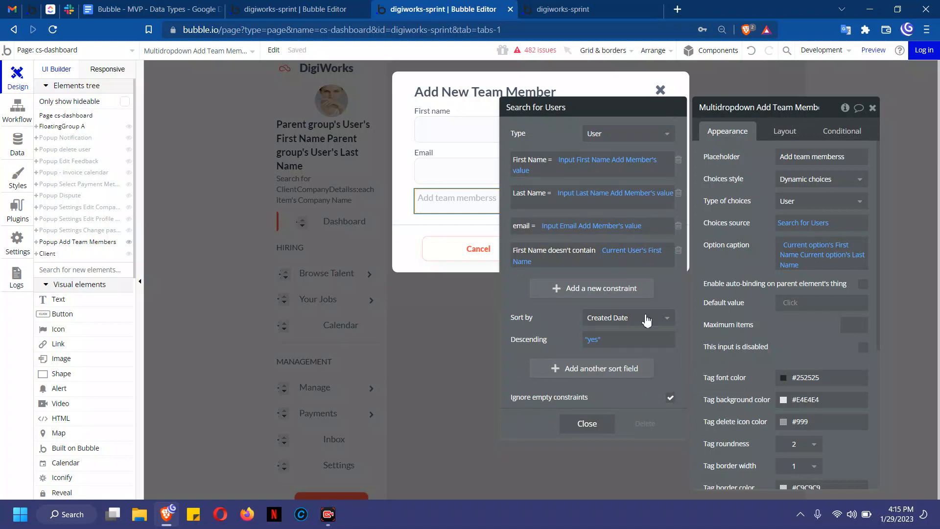
mouse_move(627, 228)
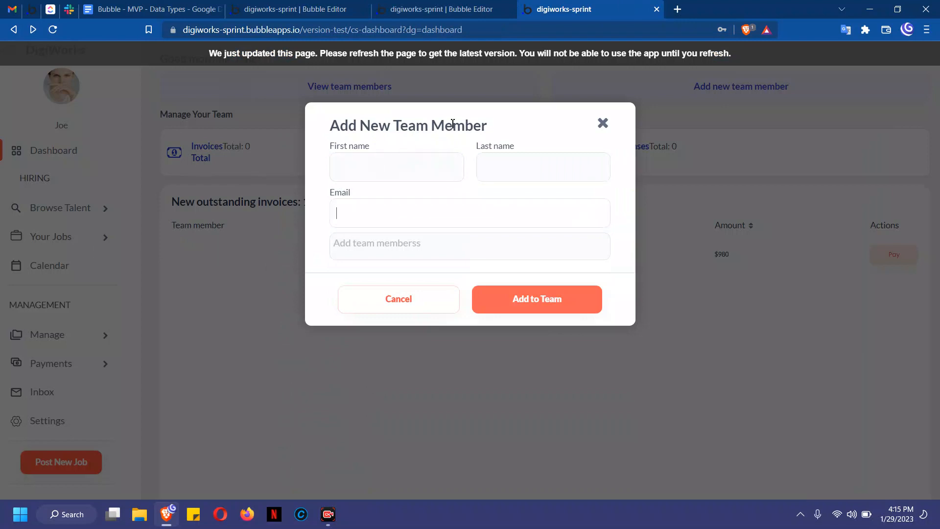
With all fields empty, list every user in the member multidropdown
left_click(470, 246)
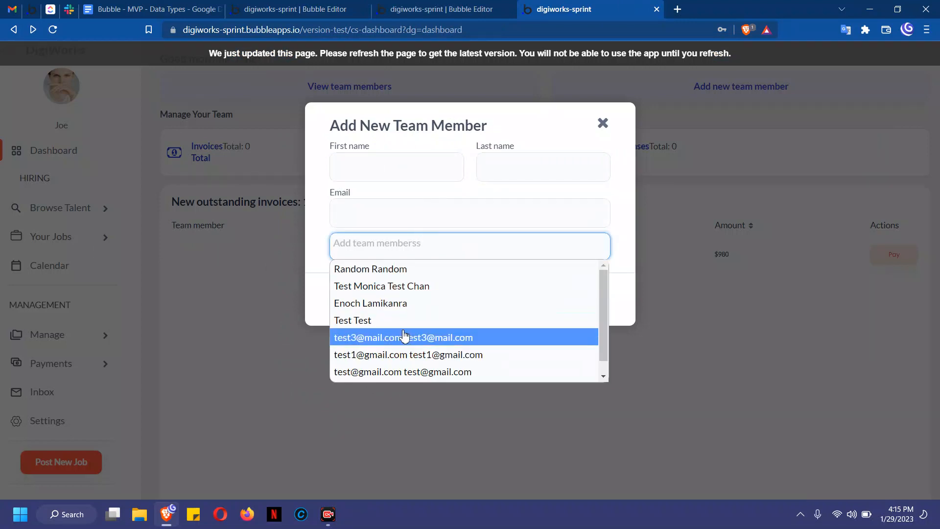